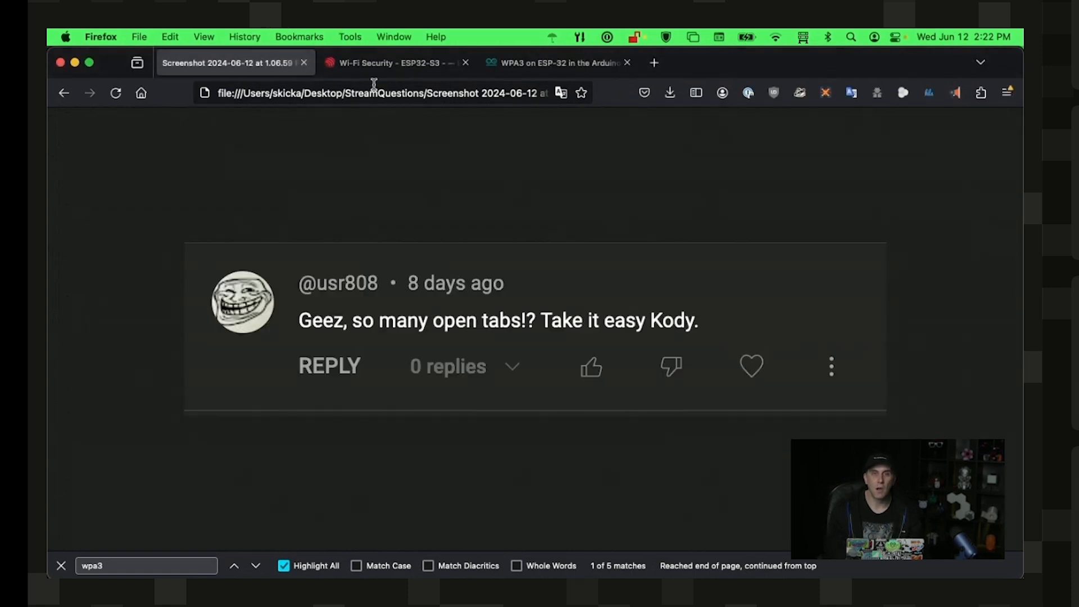
Switch to the Wi-Fi Security - ESP32-S3 documentation tab listing PMF, WPA3-Personal and OWE
click(393, 63)
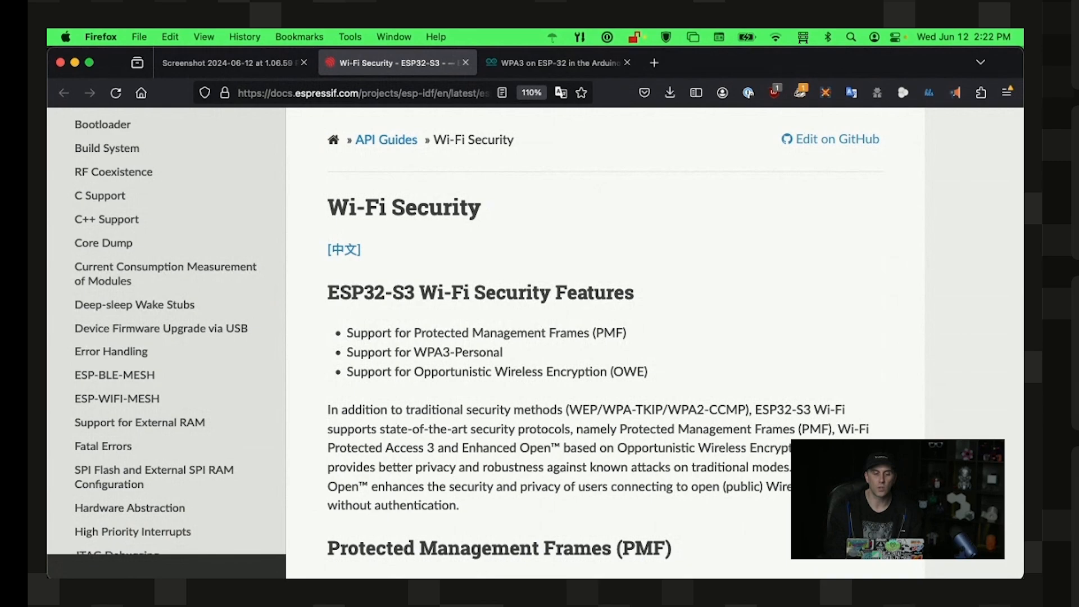
mouse_move(383, 463)
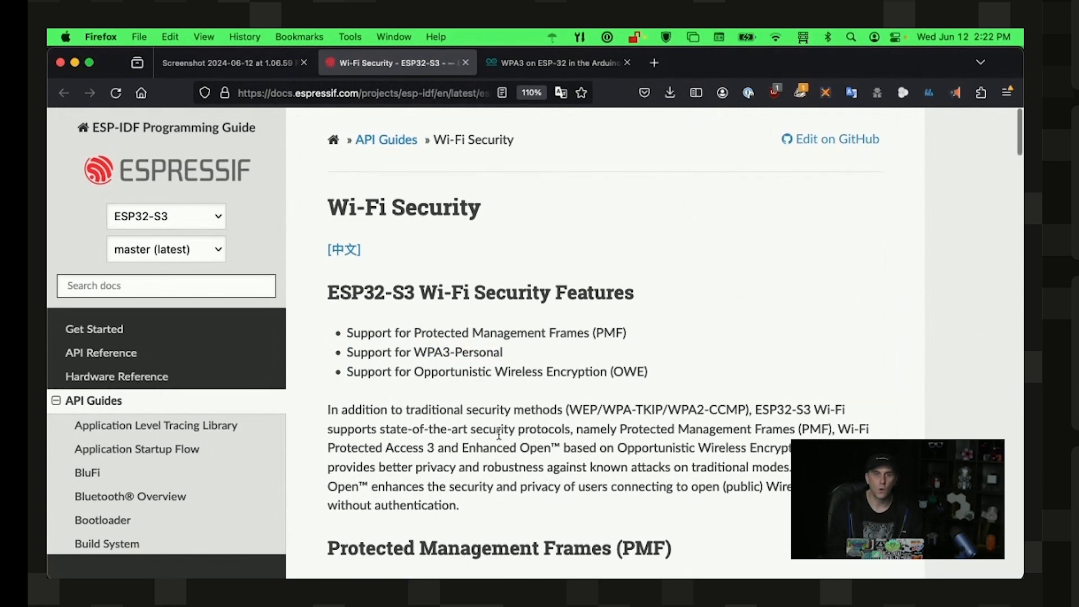
mouse_move(492, 324)
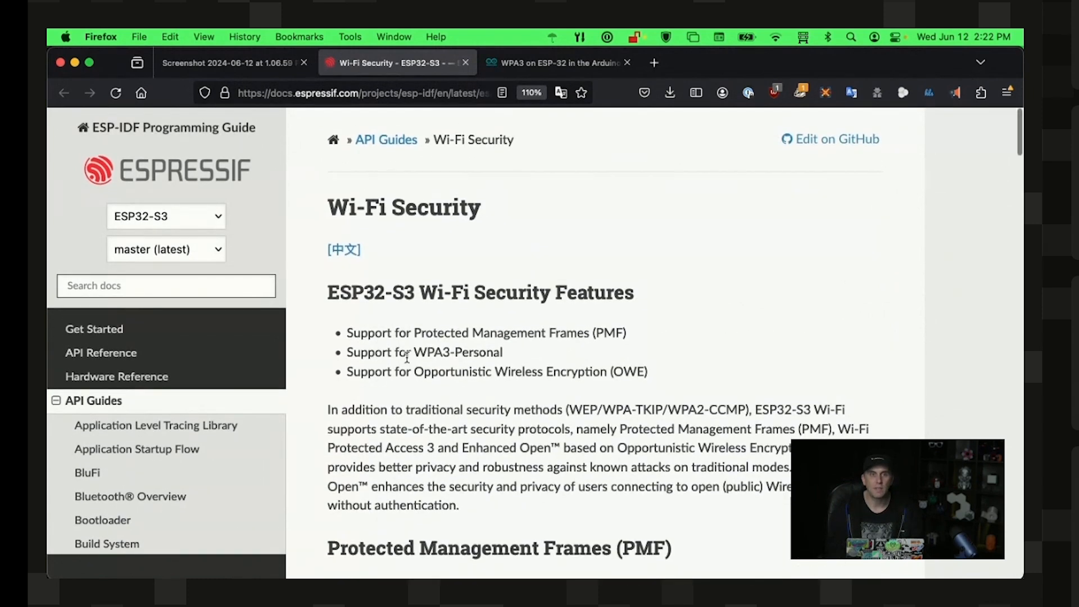
Change the docs target from ESP32-S3 to ESP32-S2 via the sidebar chip dropdown
click(165, 216)
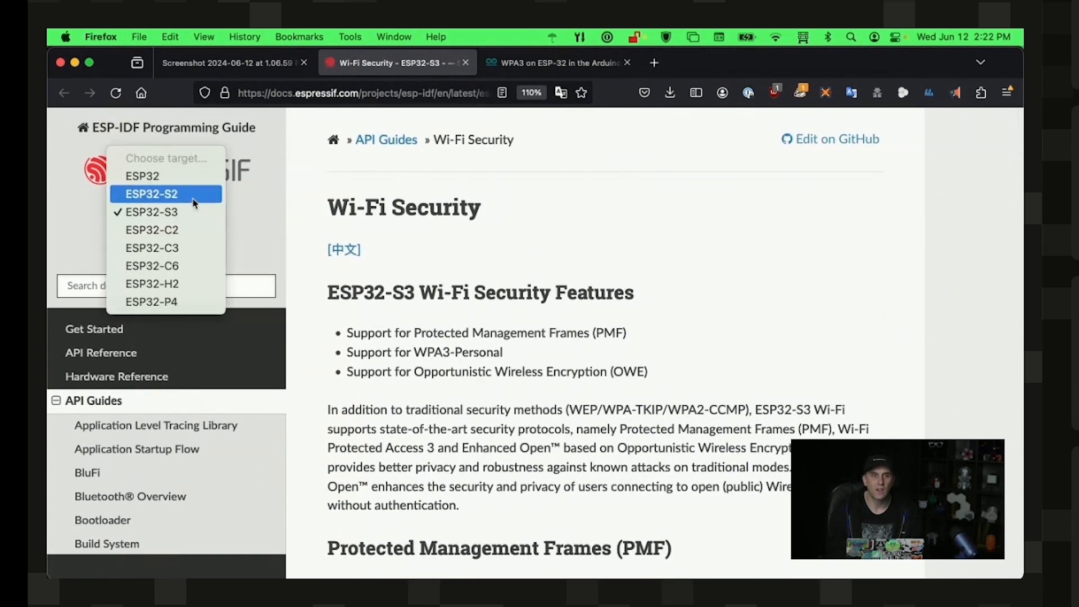
click(150, 193)
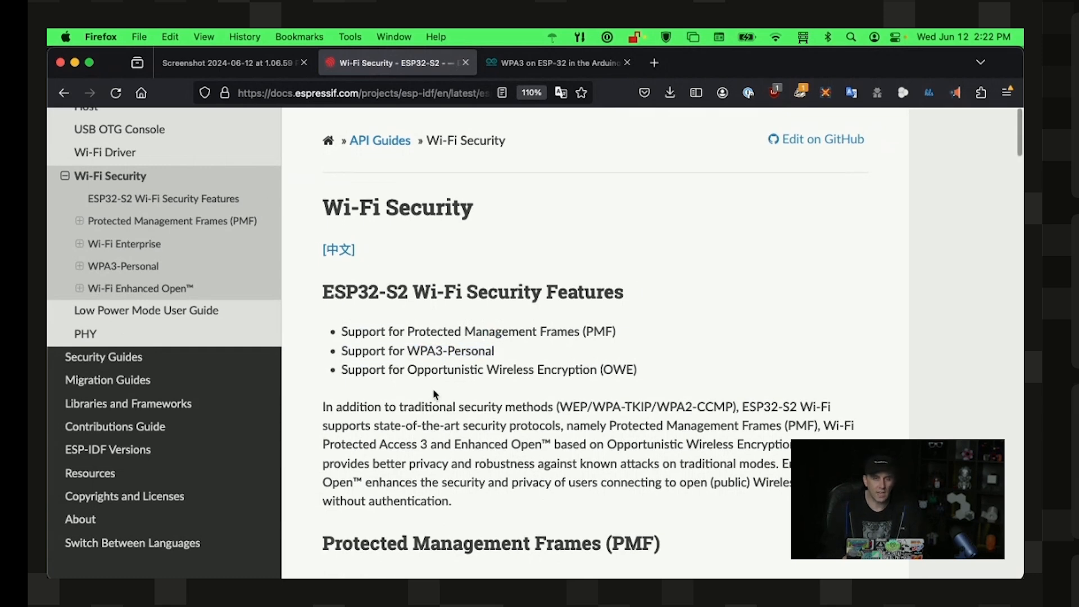
Read the 'WPA3 on ESP-32 in the Arduino IDE' thread down to post #7 and highlight 'ESP32' in the confirming reply
click(558, 63)
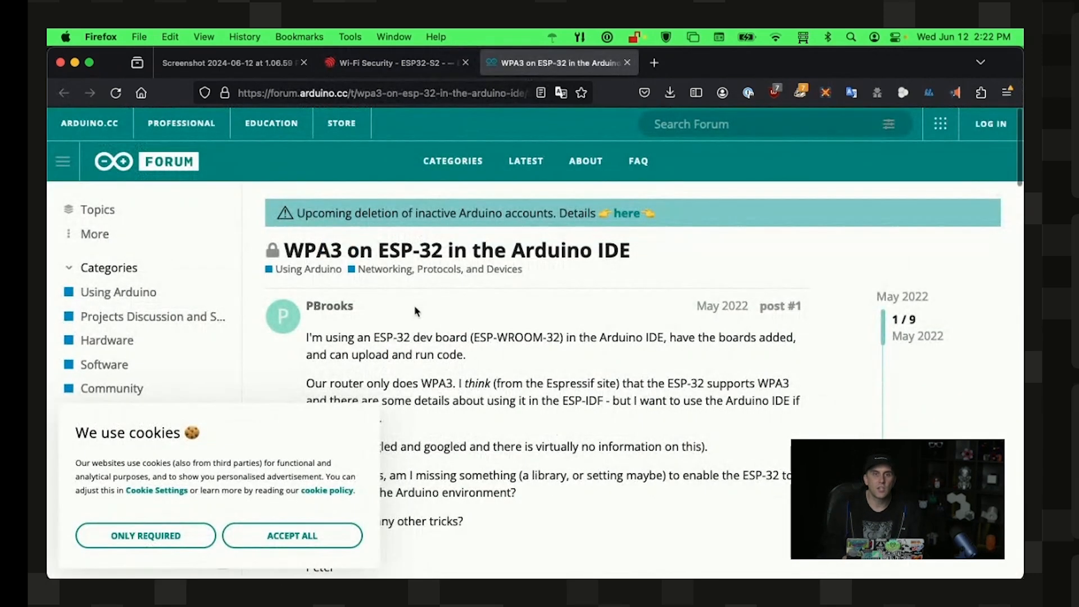
mouse_move(203, 496)
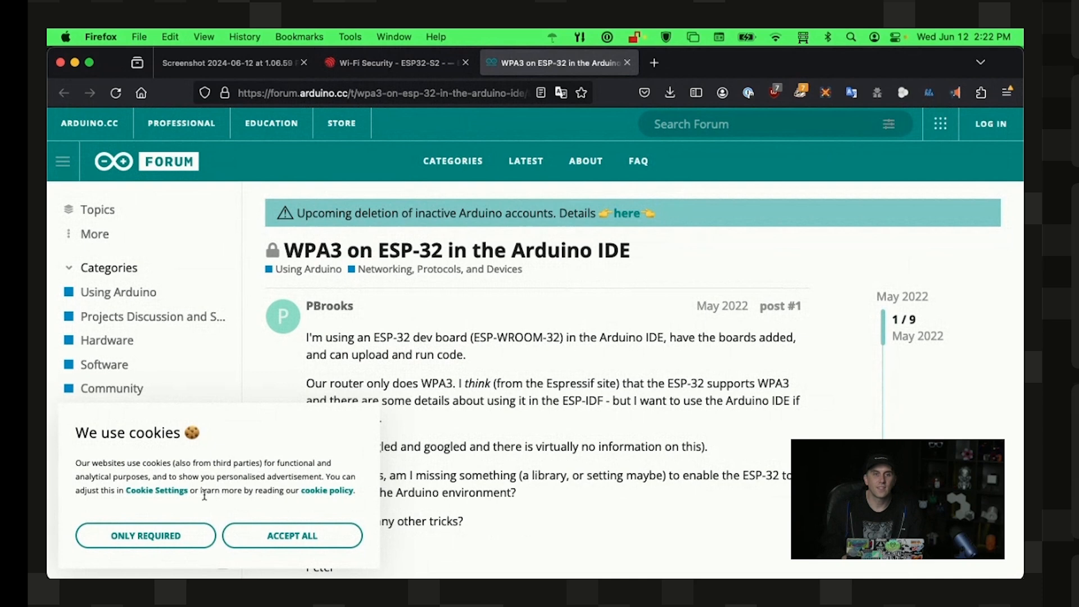
scroll(down, 3)
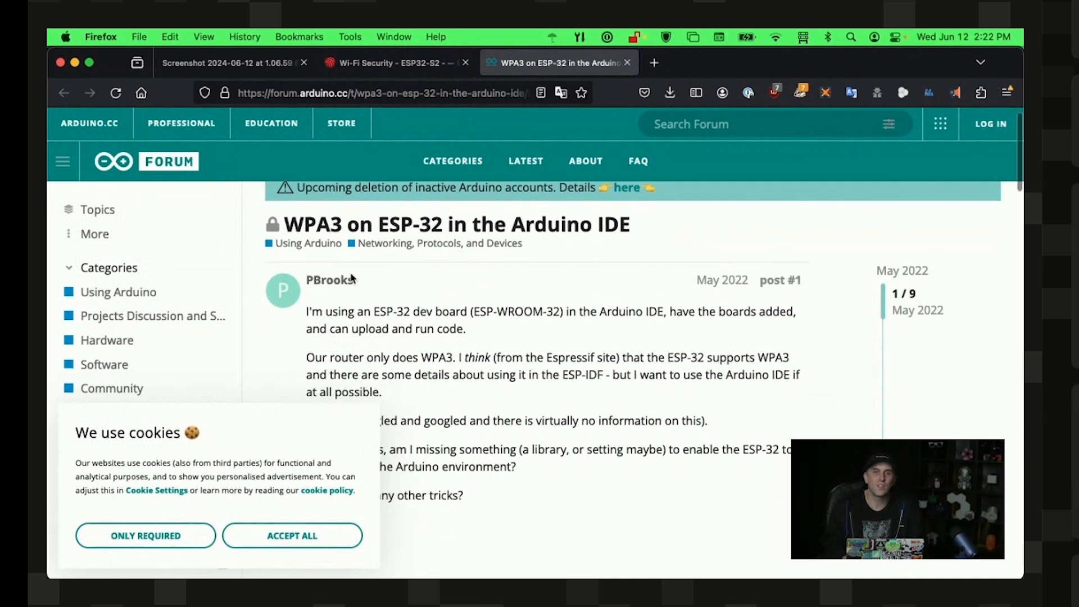
scroll(down, 3)
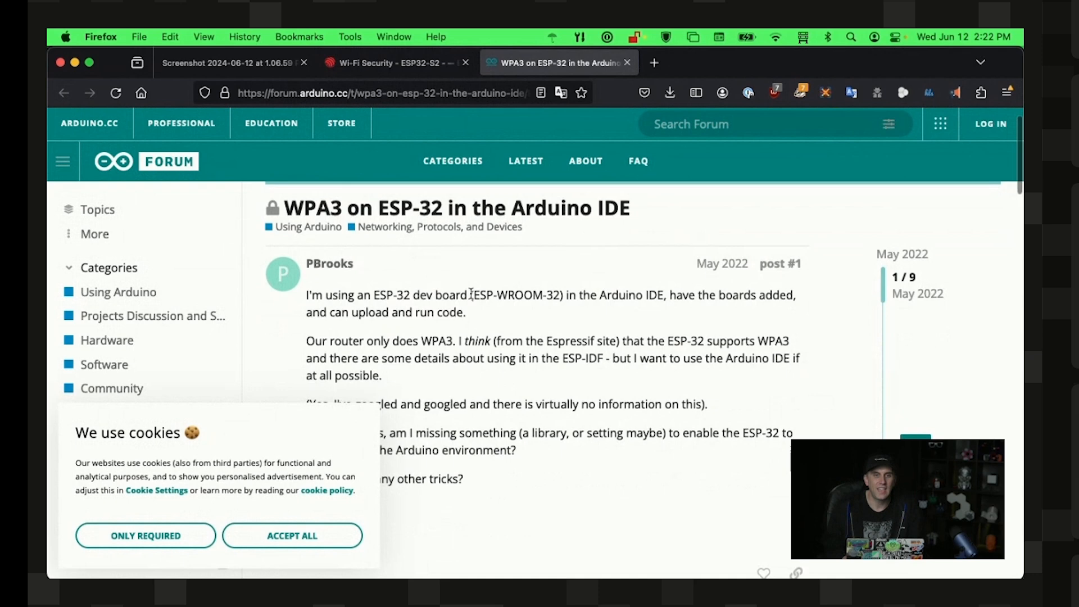
scroll(down, 3)
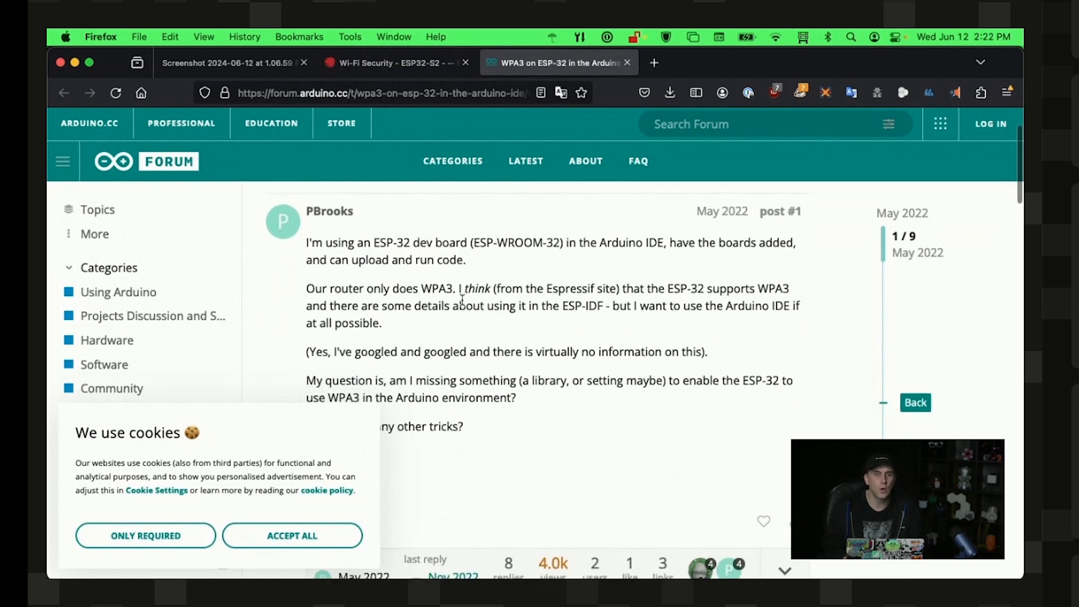
scroll(down, 3)
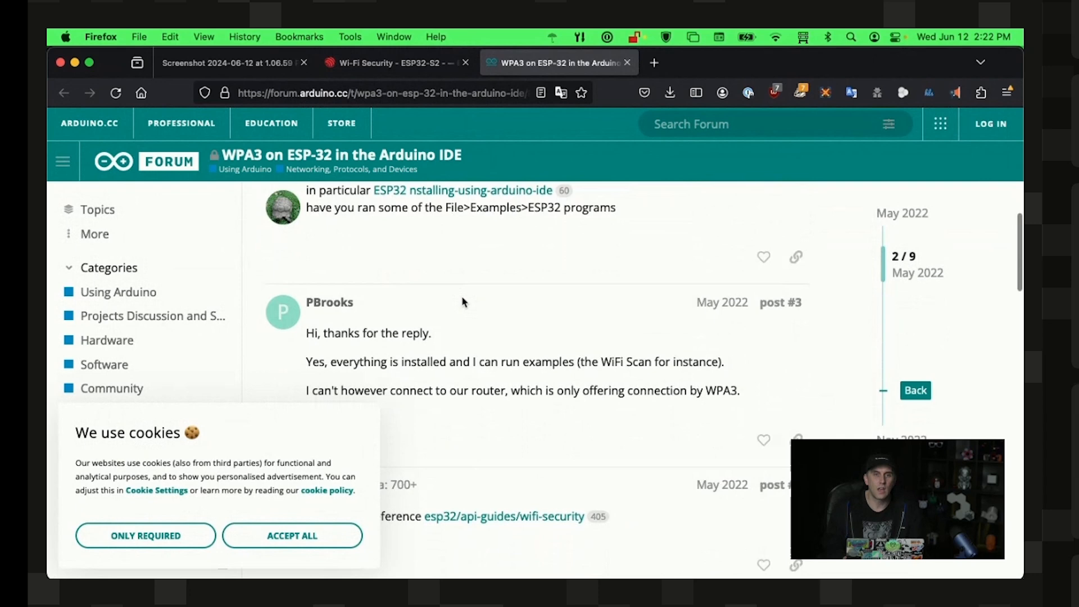
scroll(up, 3)
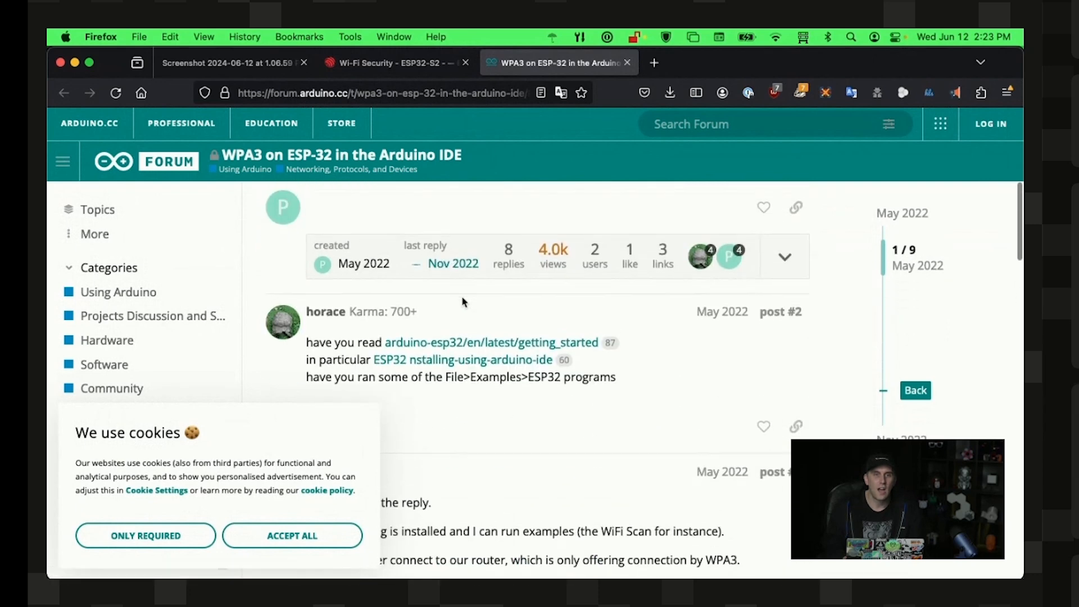
scroll(down, 3)
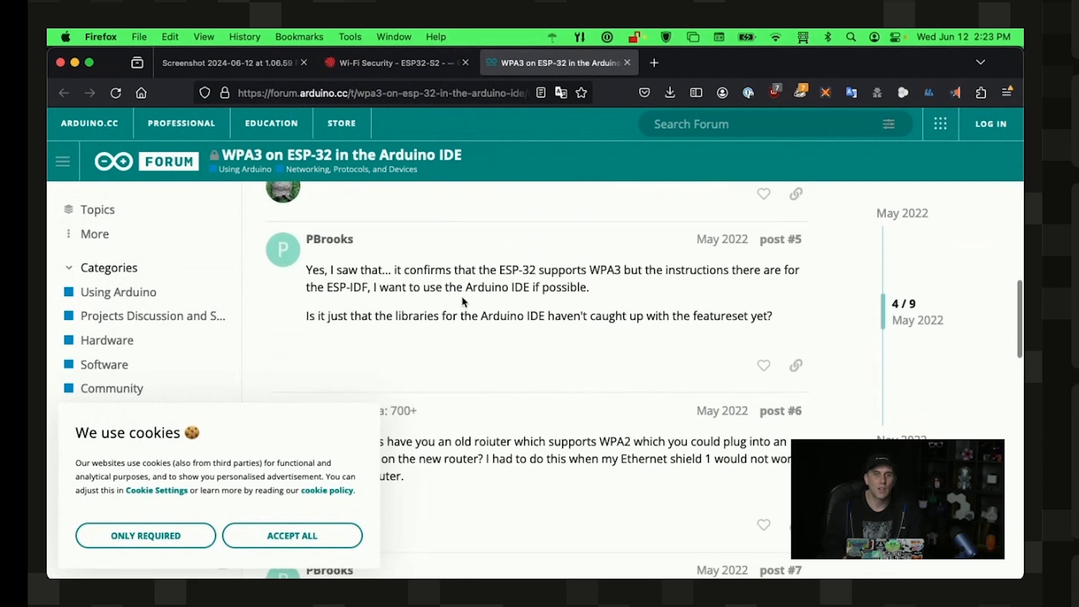
scroll(down, 3)
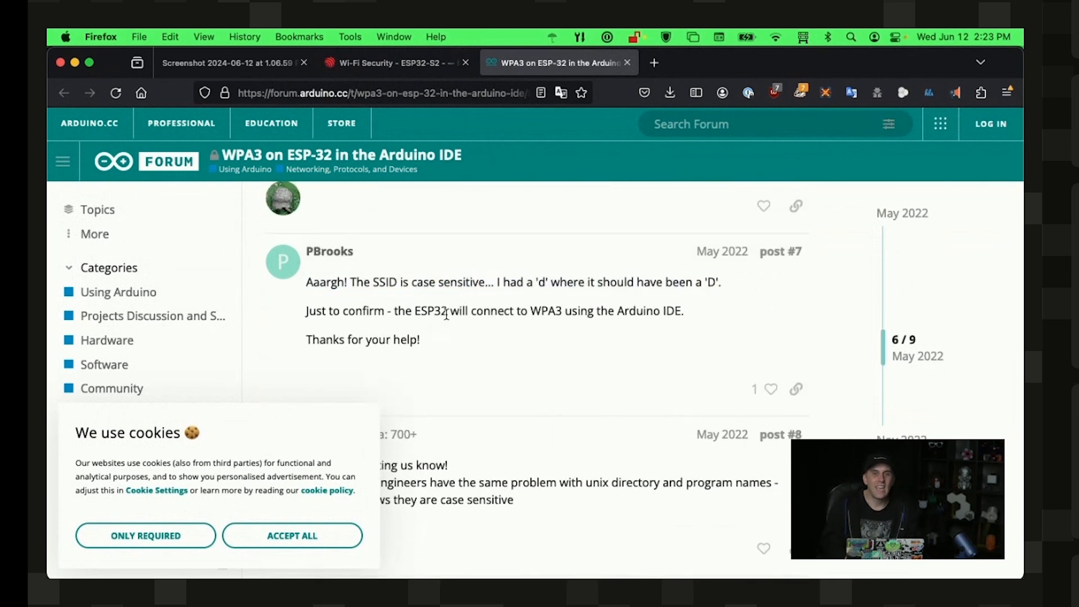
double_click(431, 310)
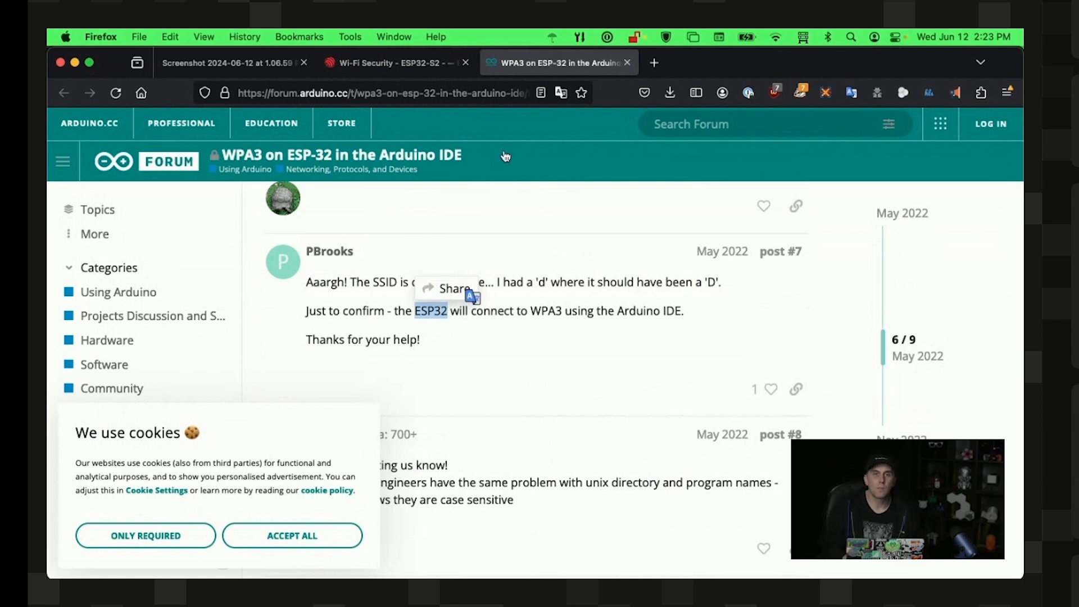
Return to the Wi-Fi Security docs and read down through the PMF and Wi-Fi Enterprise sections
click(389, 63)
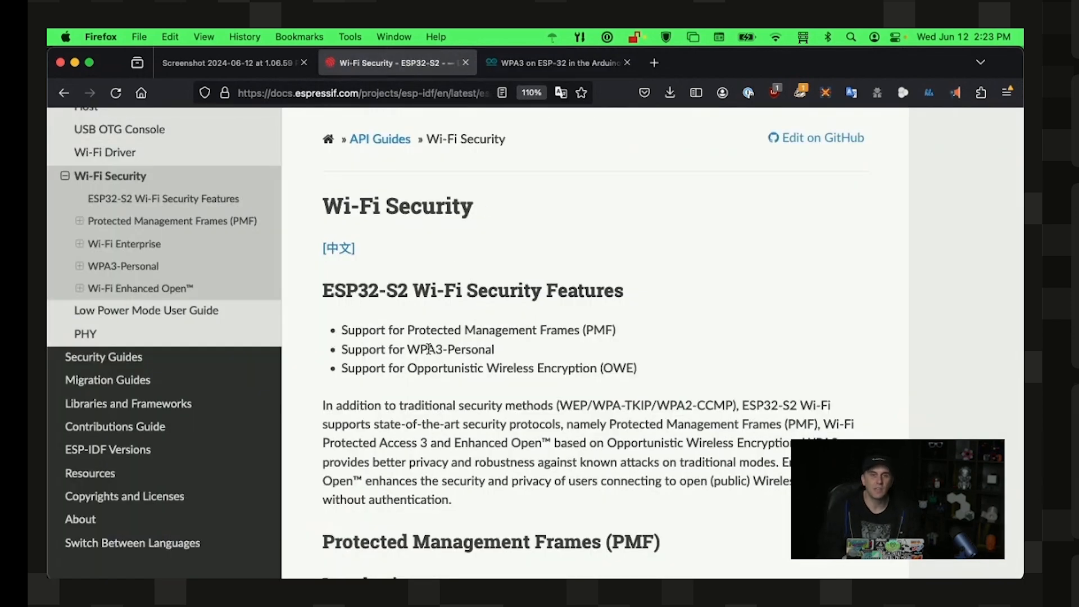
scroll(down, 3)
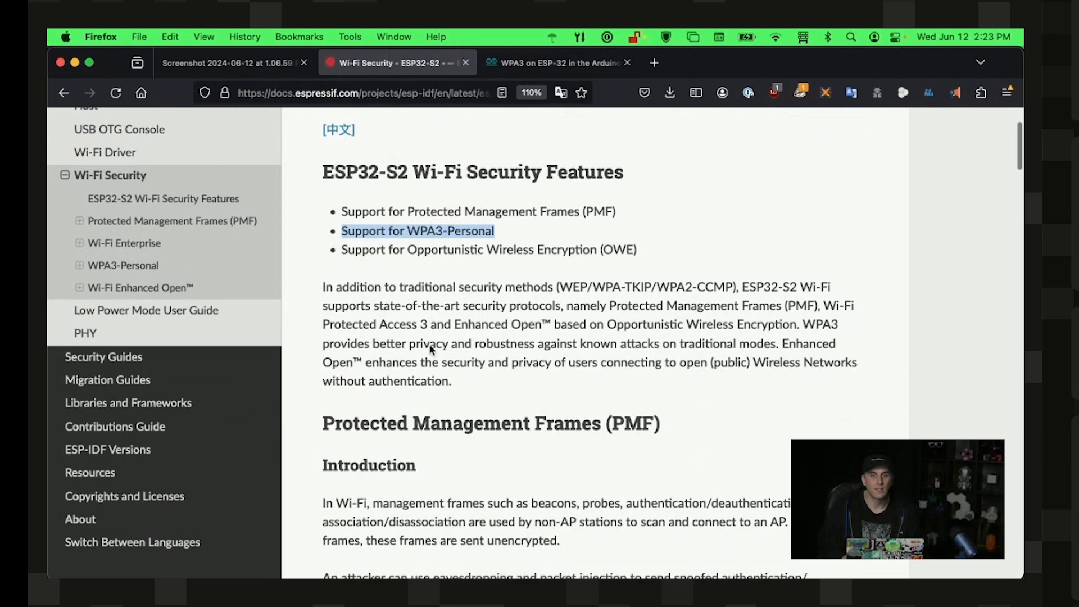
scroll(down, 3)
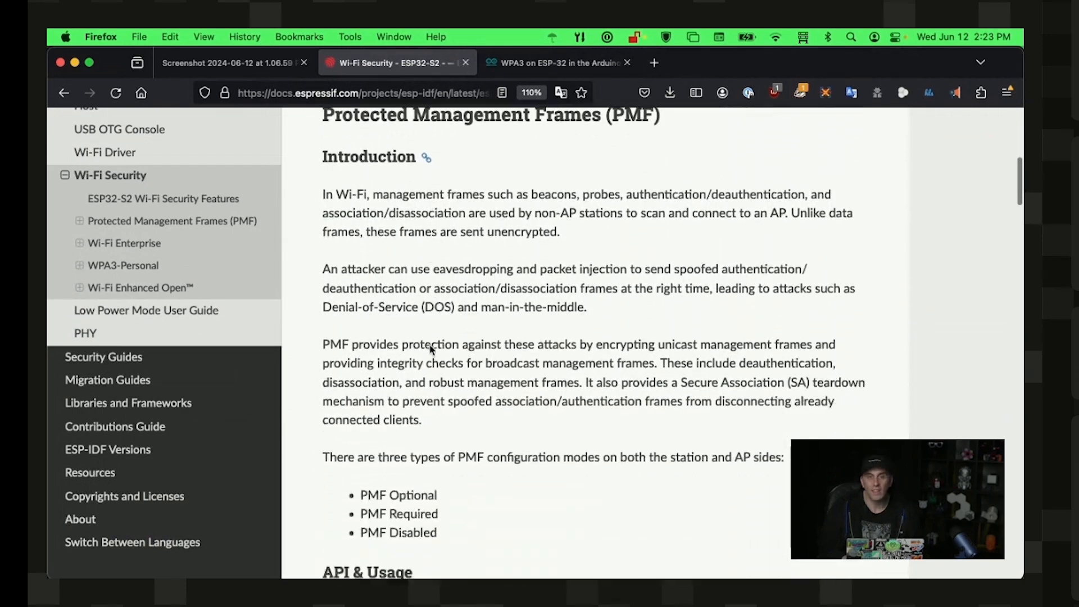
scroll(down, 3)
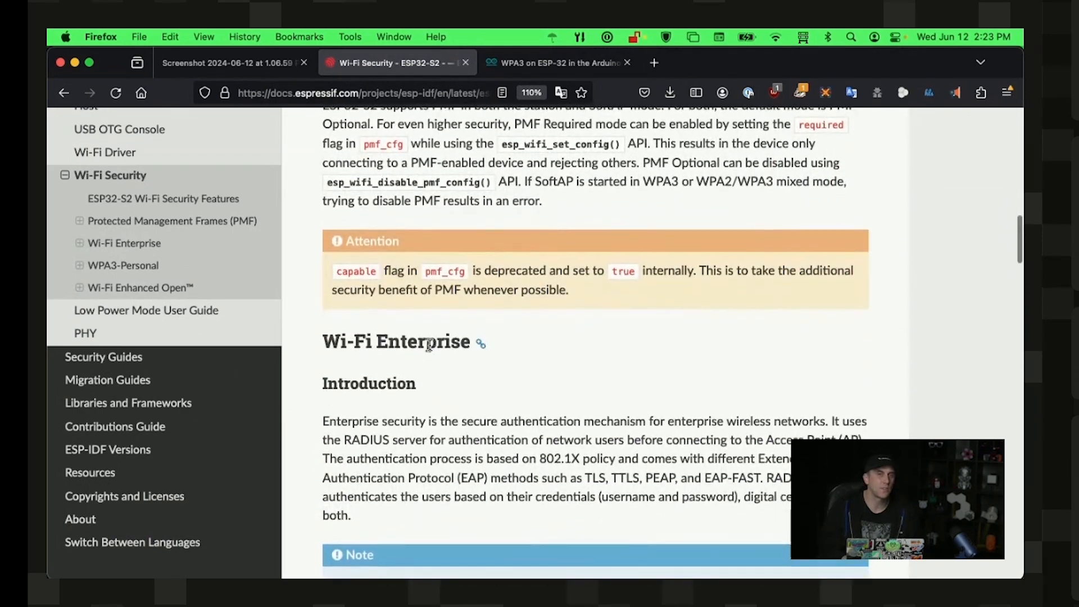
scroll(down, 3)
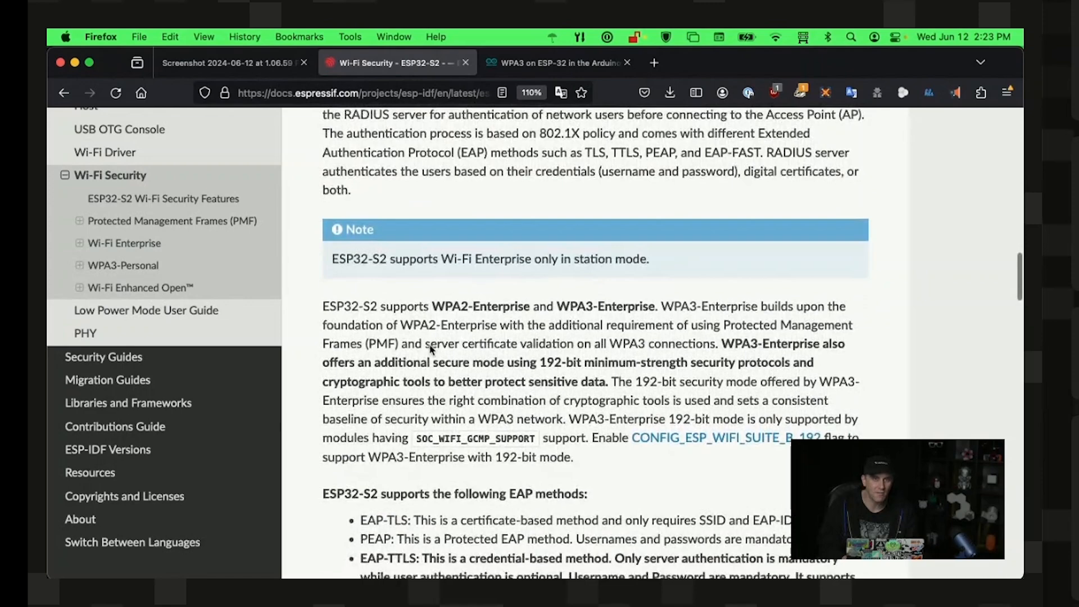
scroll(down, 3)
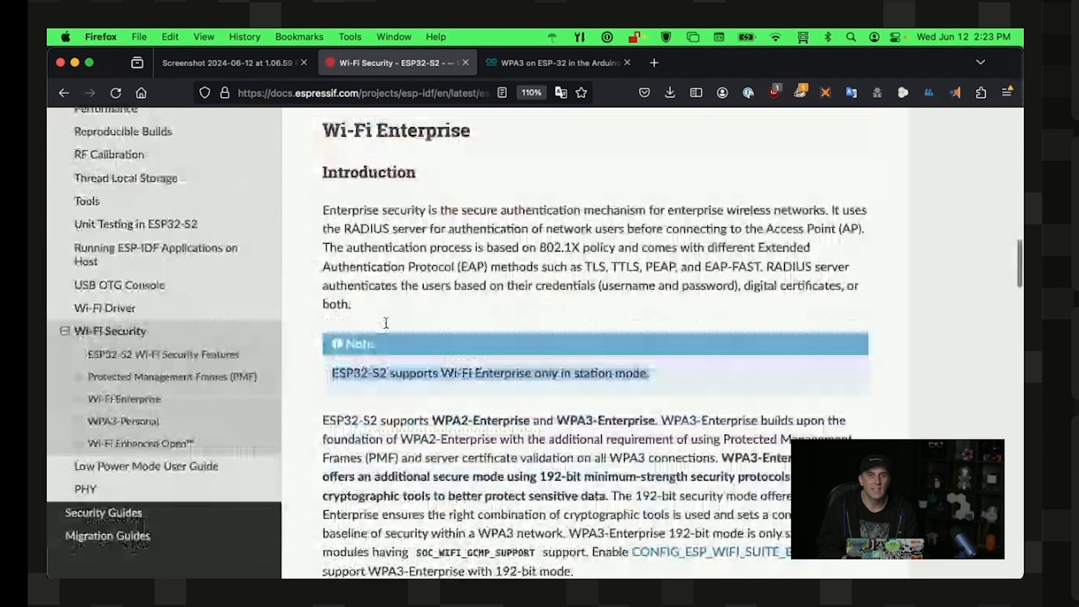
scroll(down, 3)
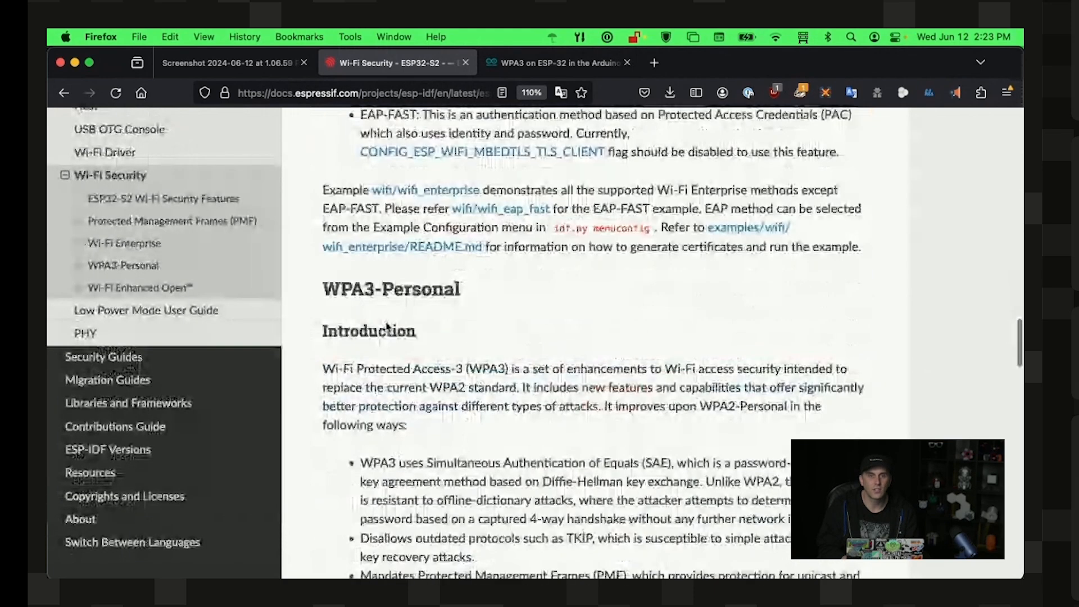
Continue down to WPA3-Personal and its additional SAE-PK and SAE PWE features
scroll(down, 3)
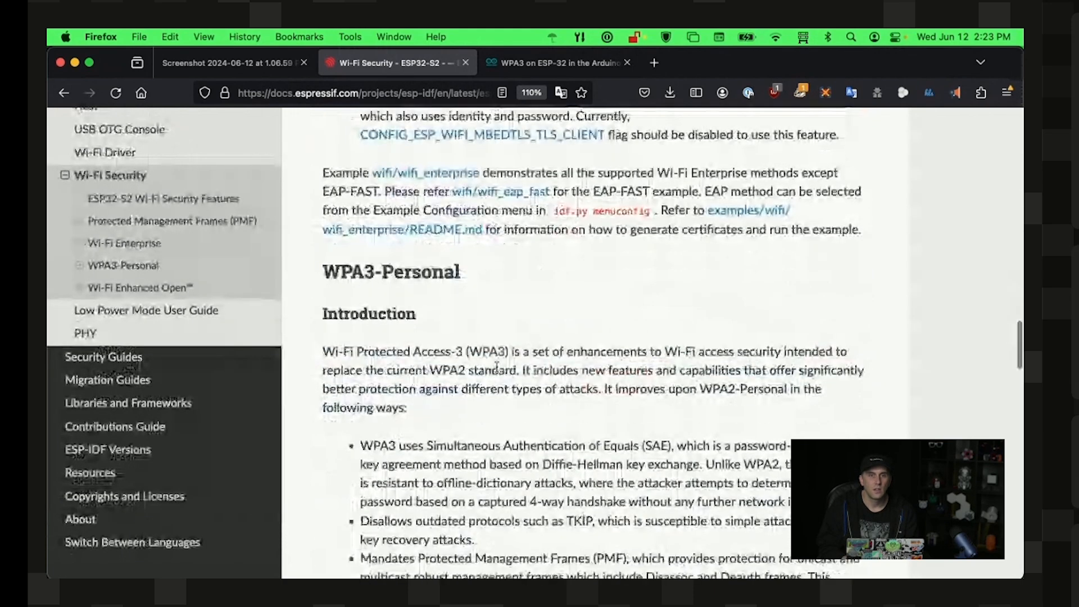
scroll(down, 3)
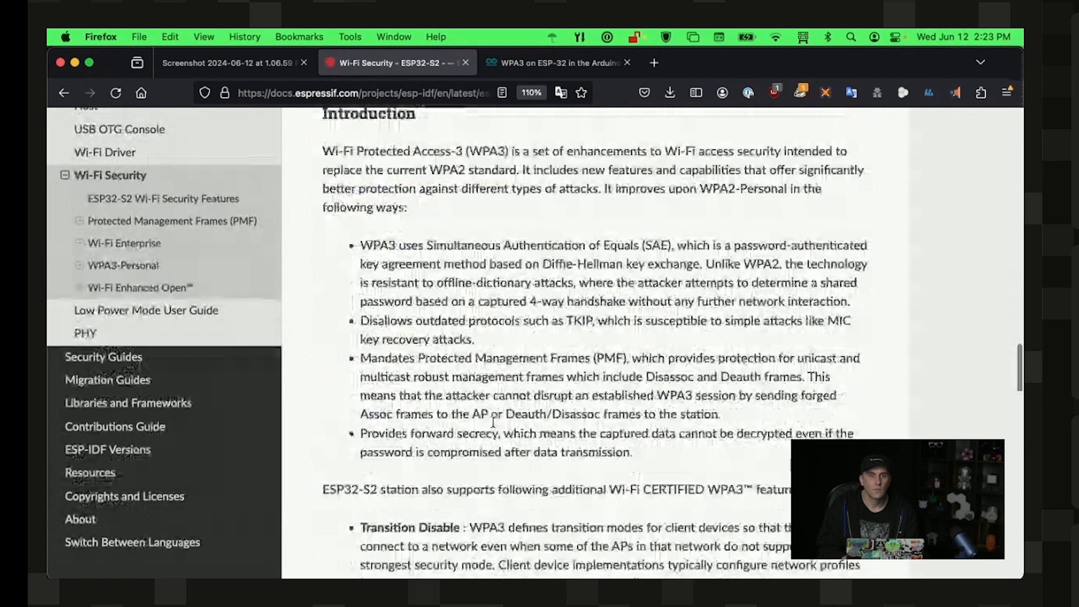
scroll(down, 3)
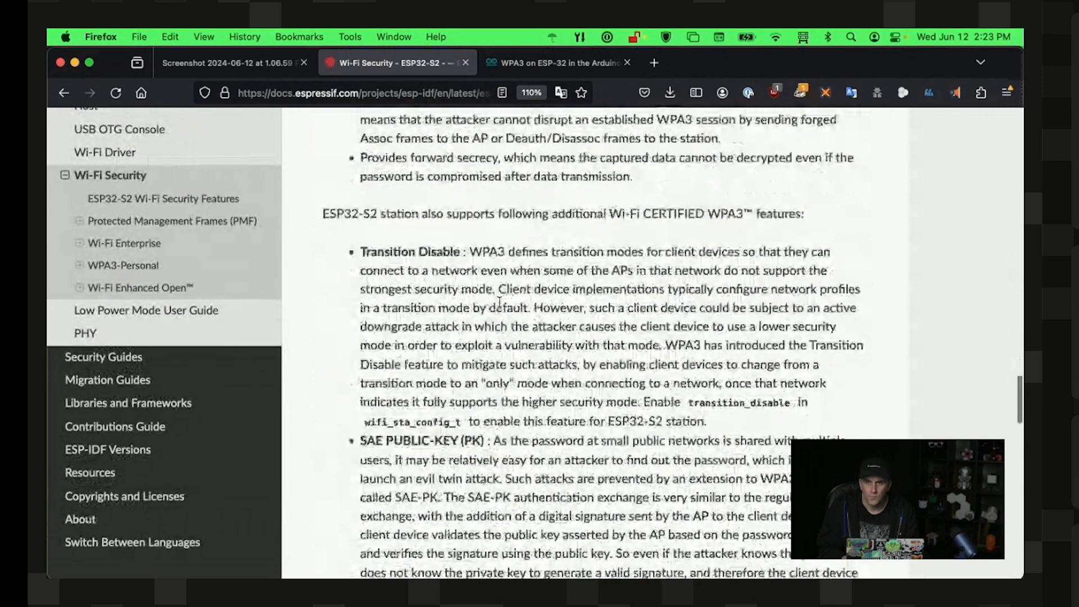
scroll(down, 3)
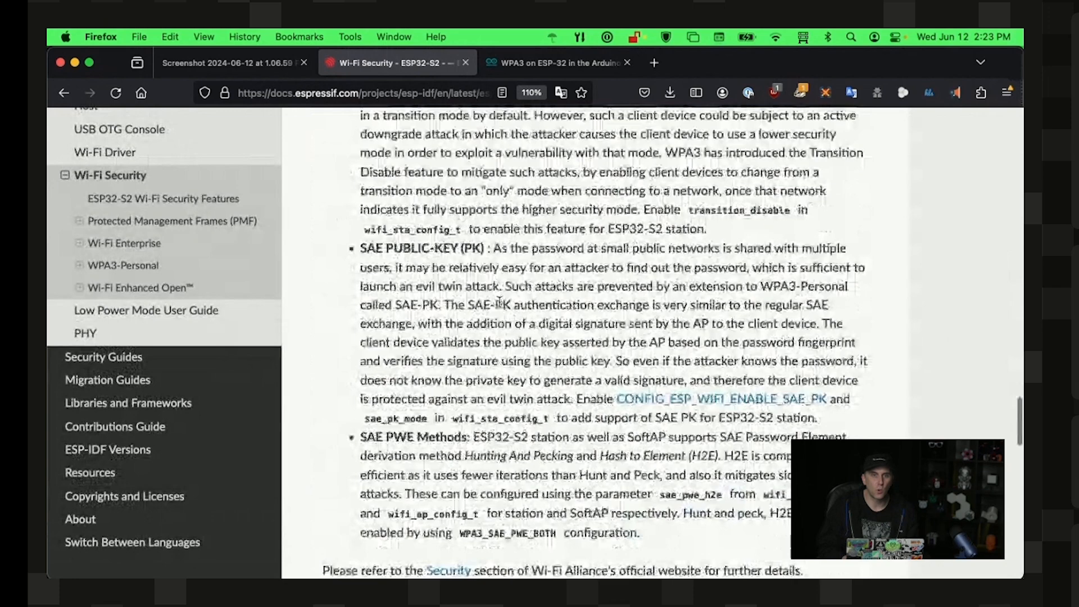
scroll(down, 3)
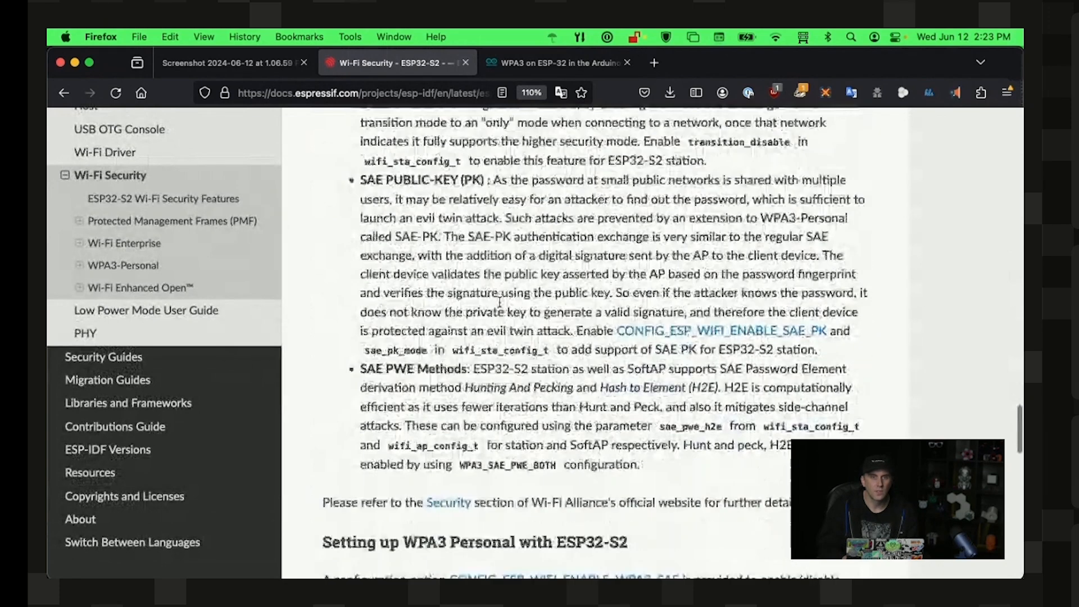
scroll(down, 3)
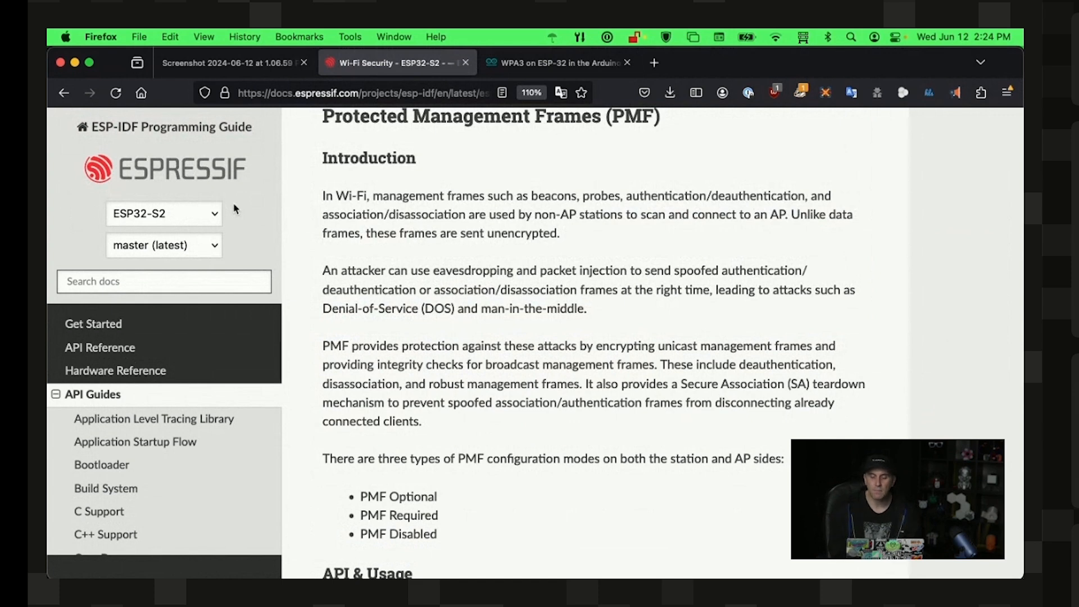
mouse_move(658, 429)
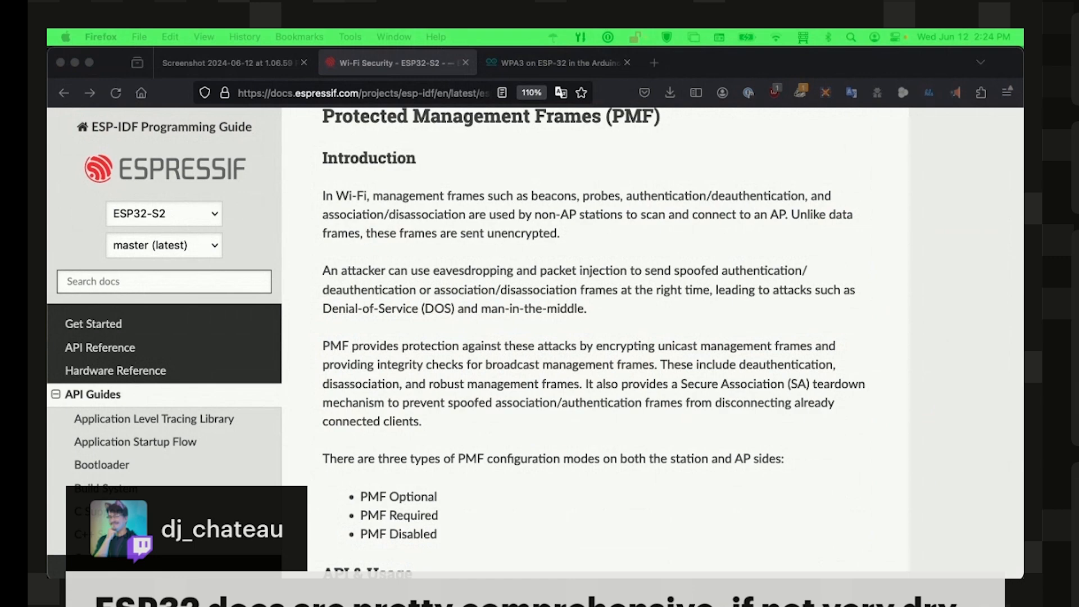
Scroll around PMF's API & Usage section while heading back toward the page top
scroll(down, 3)
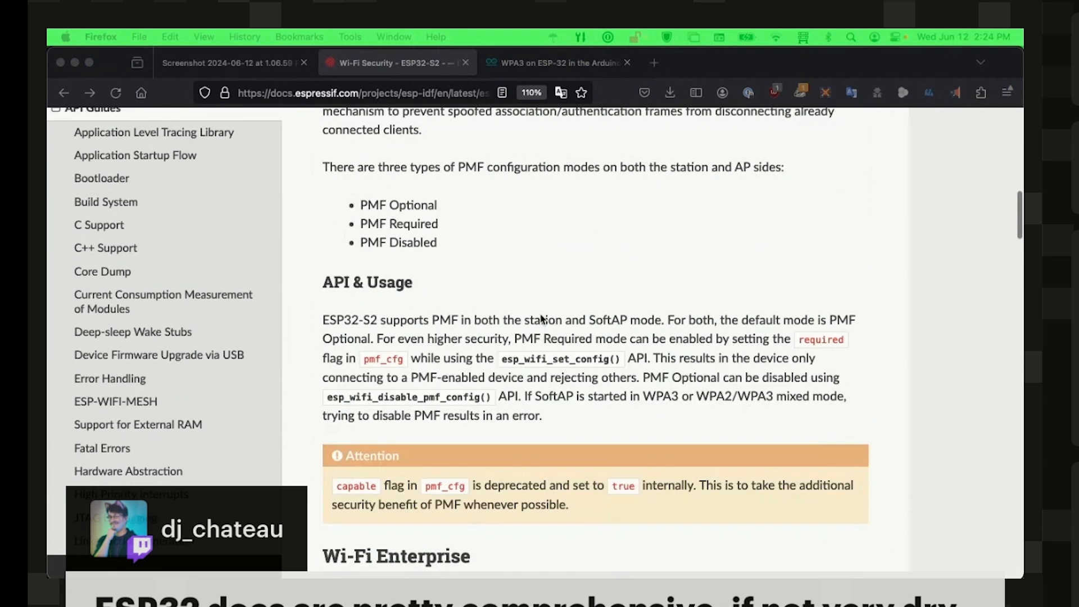
scroll(up, 3)
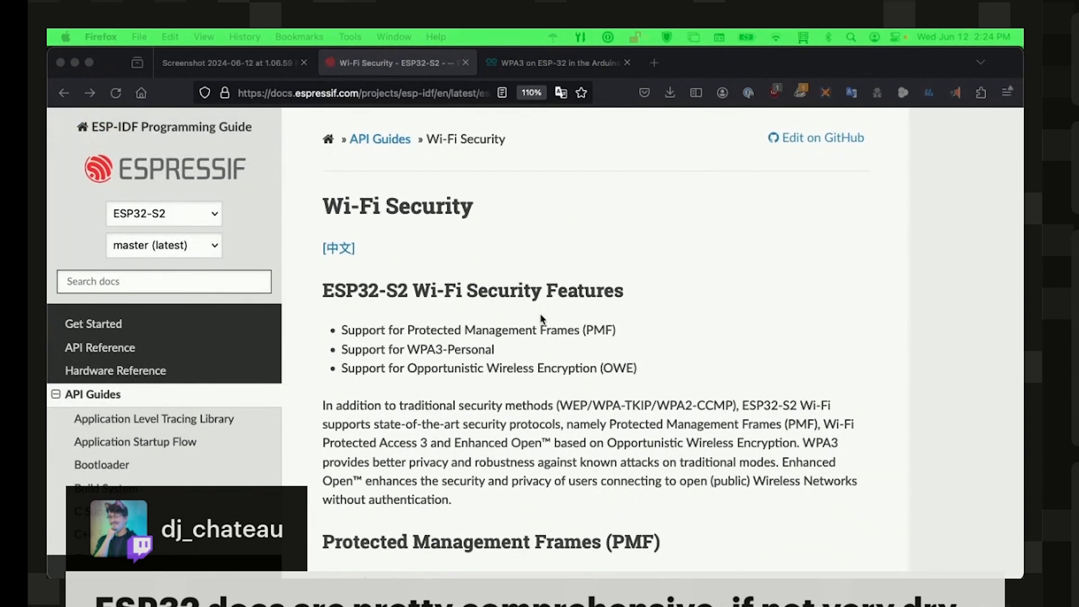
scroll(down, 3)
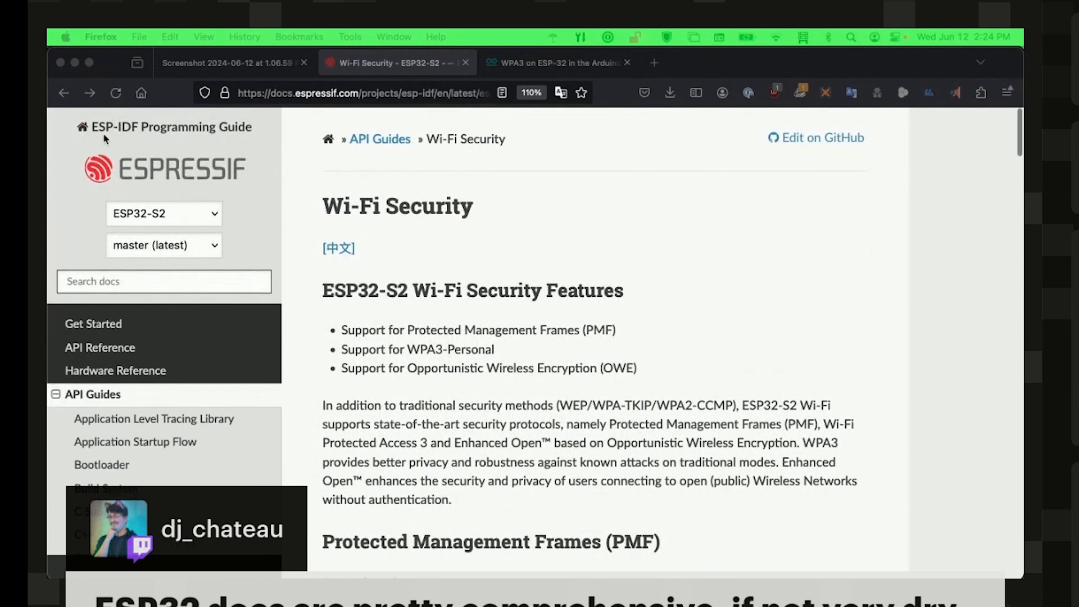
mouse_move(437, 317)
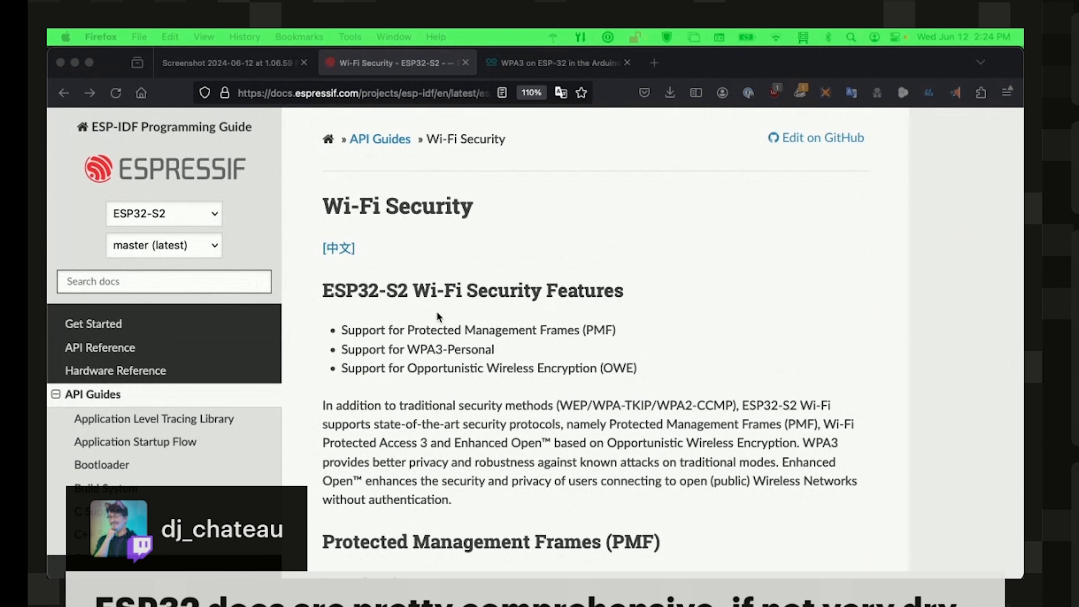